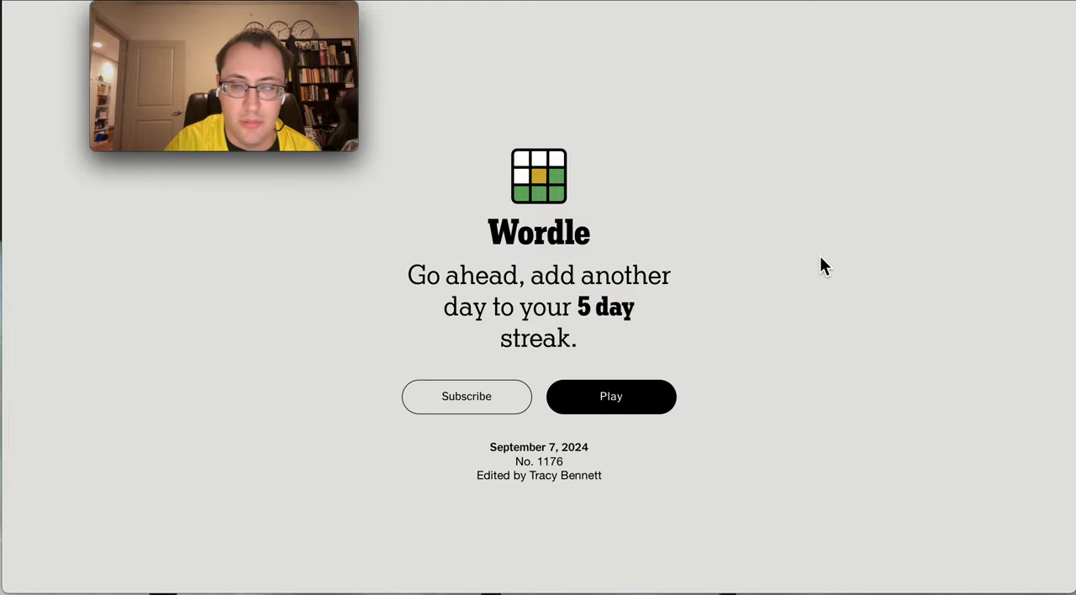
# Step: Start today's Wordle puzzle and enter FIELD as the opening guess
pyautogui.click(611, 397)
pyautogui.write('FIELD')
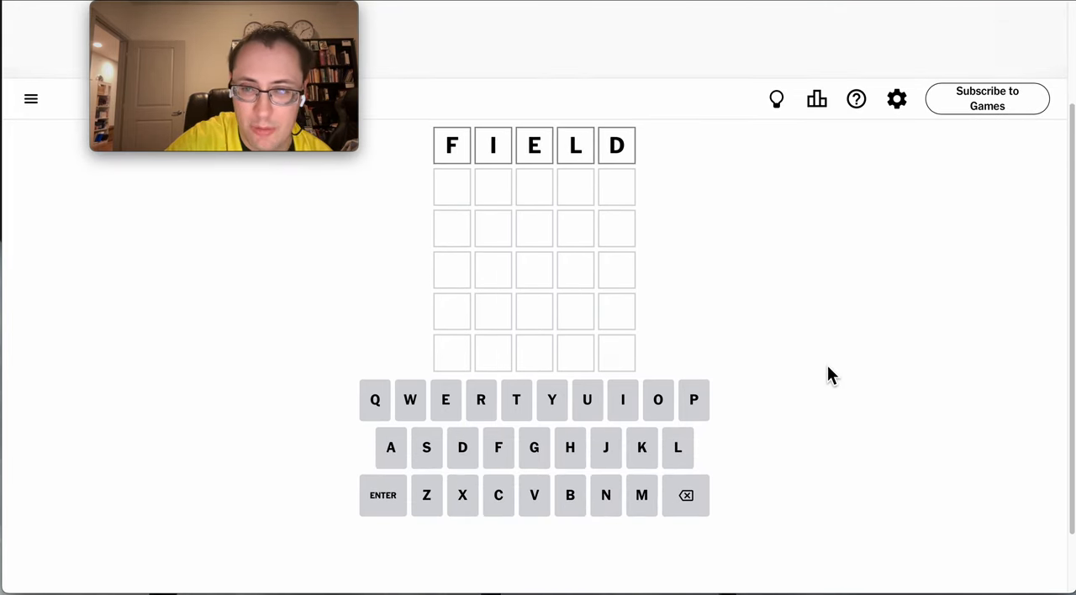
# Step: Submit FIELD, EARTH and SUPER, then enter COWER in the fourth row
pyautogui.click(384, 494)
pyautogui.write('COWER')
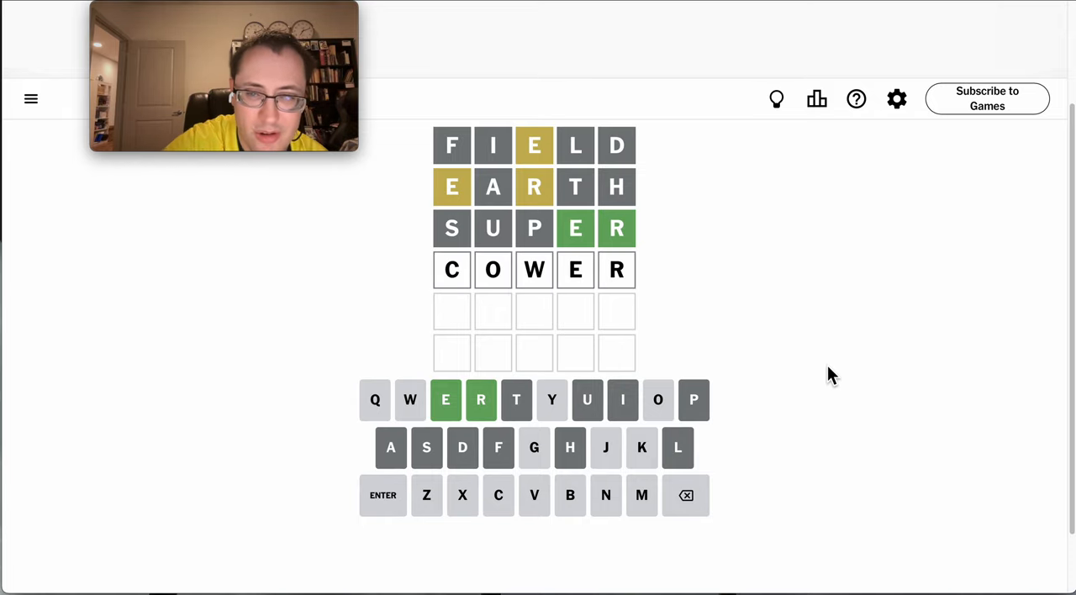
# Step: Submit COWER as the fourth guess and begin the fifth row with O, W, N
pyautogui.click(686, 494)
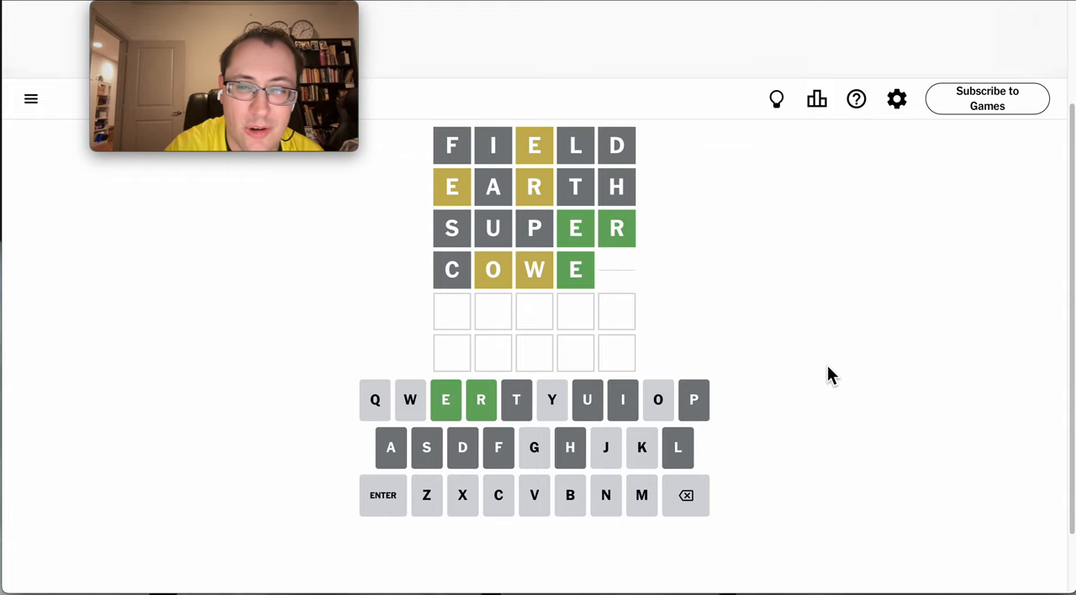
pyautogui.click(481, 398)
pyautogui.write('O')
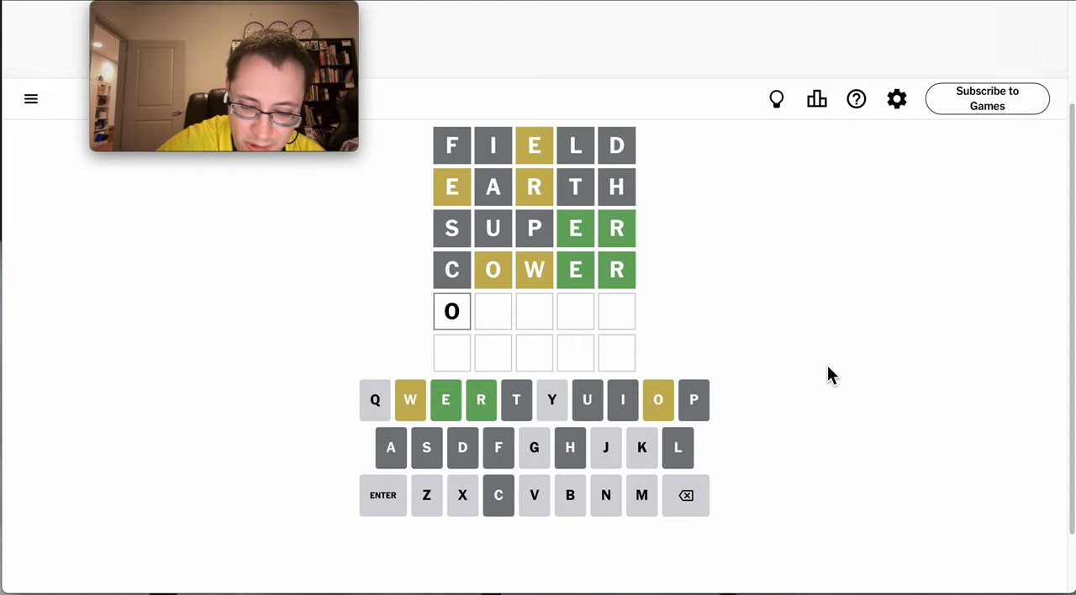
pyautogui.write('N')
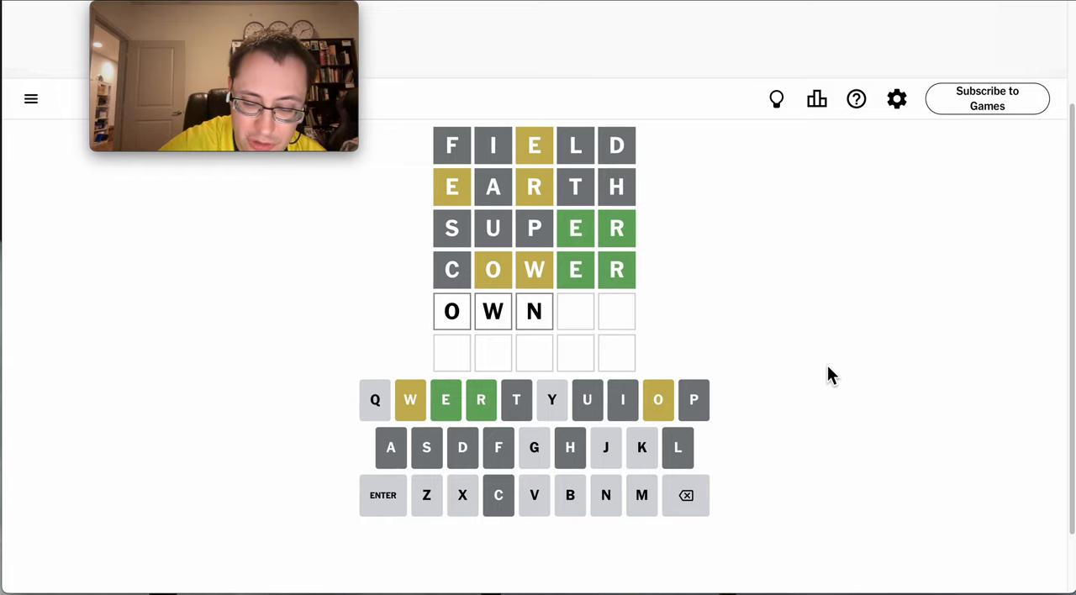